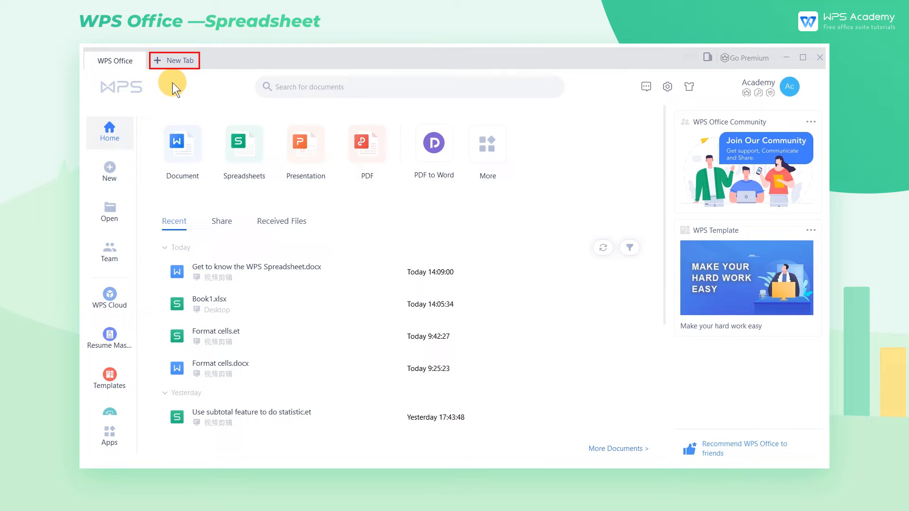
mouse_move(161, 69)
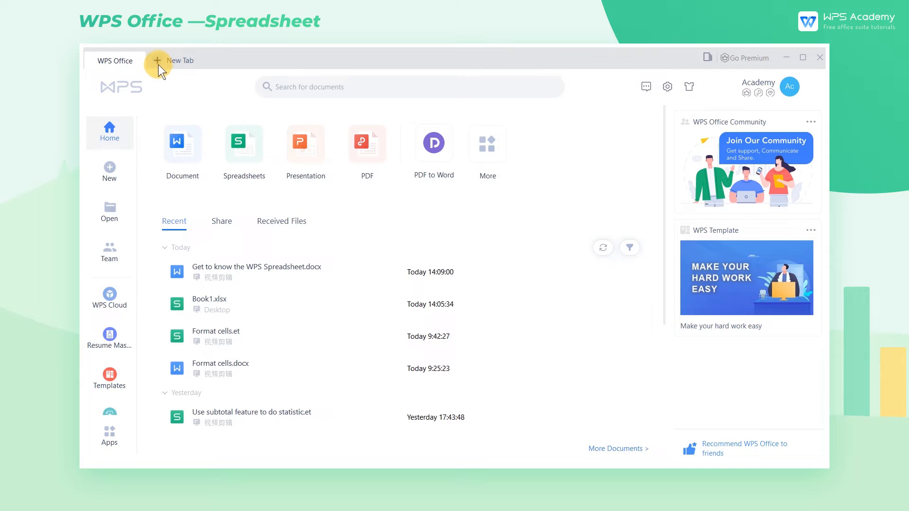
- Open a new tab, preview the PDF tools, then return to spreadsheet templates
left_click(157, 60)
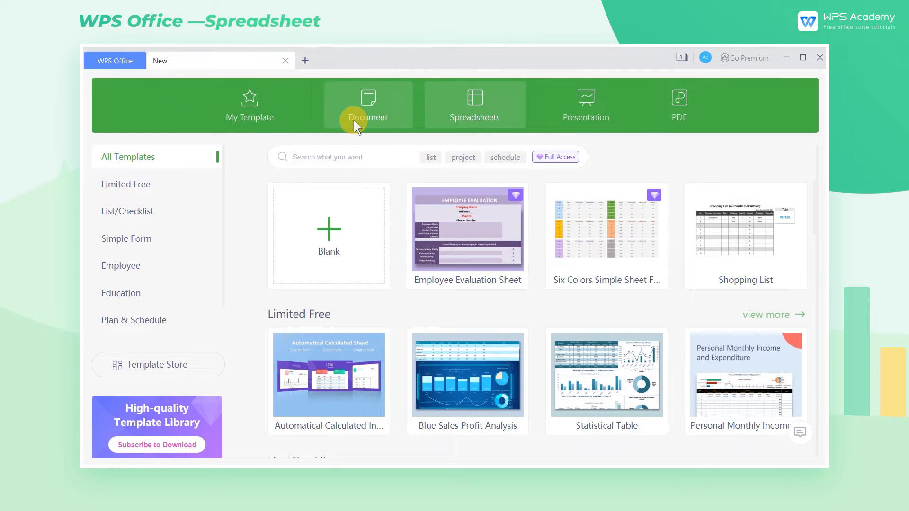
mouse_move(552, 121)
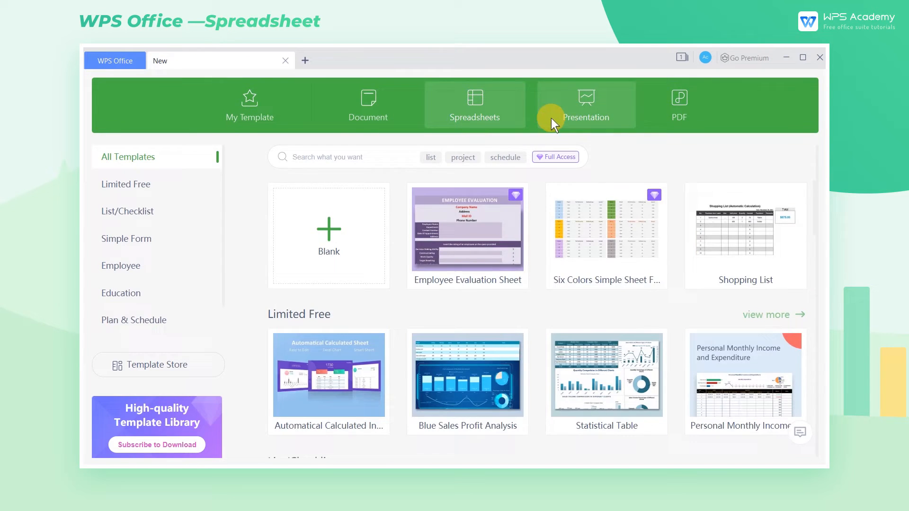
left_click(678, 104)
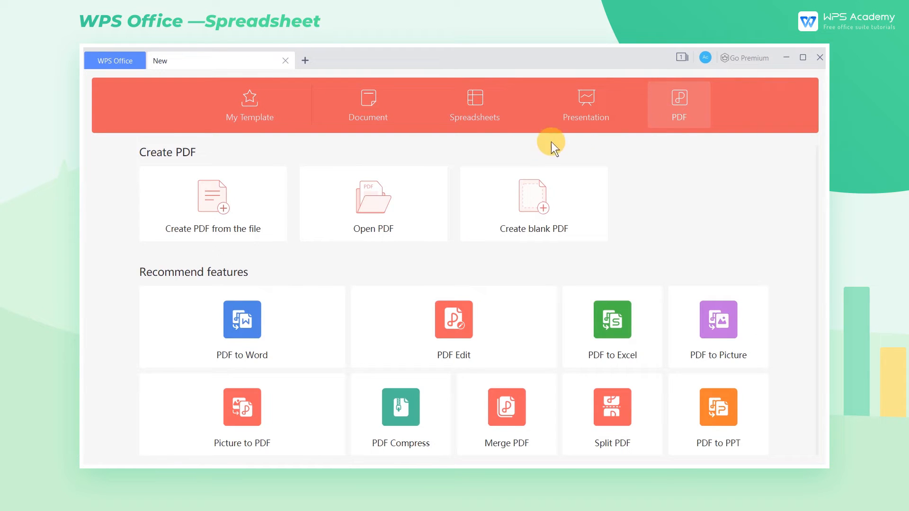
mouse_move(474, 113)
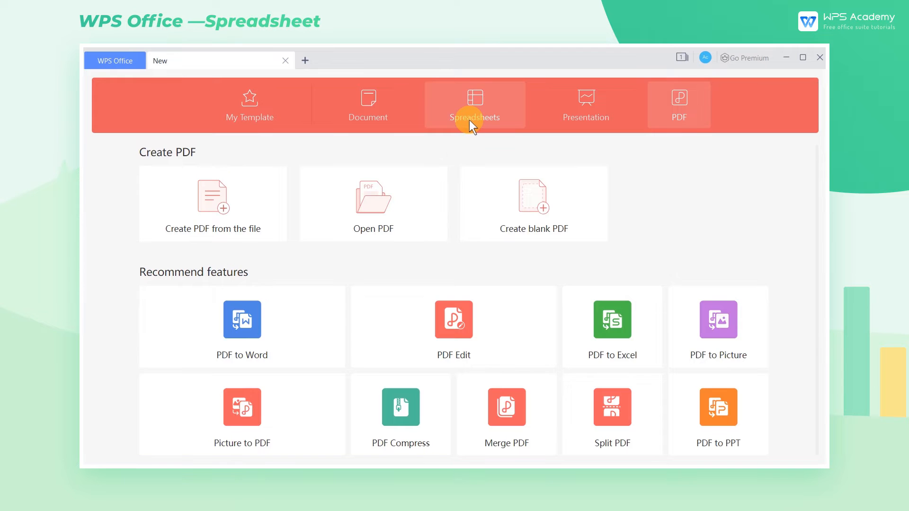
left_click(474, 106)
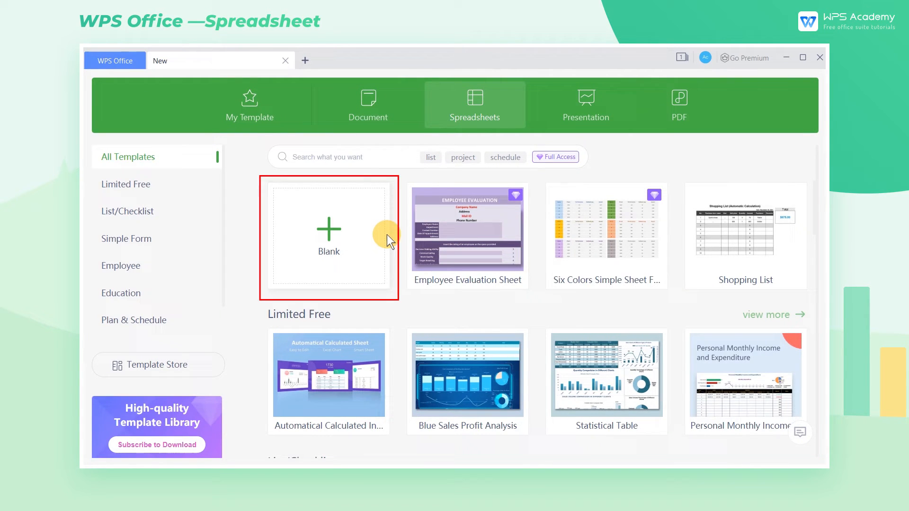
mouse_move(460, 282)
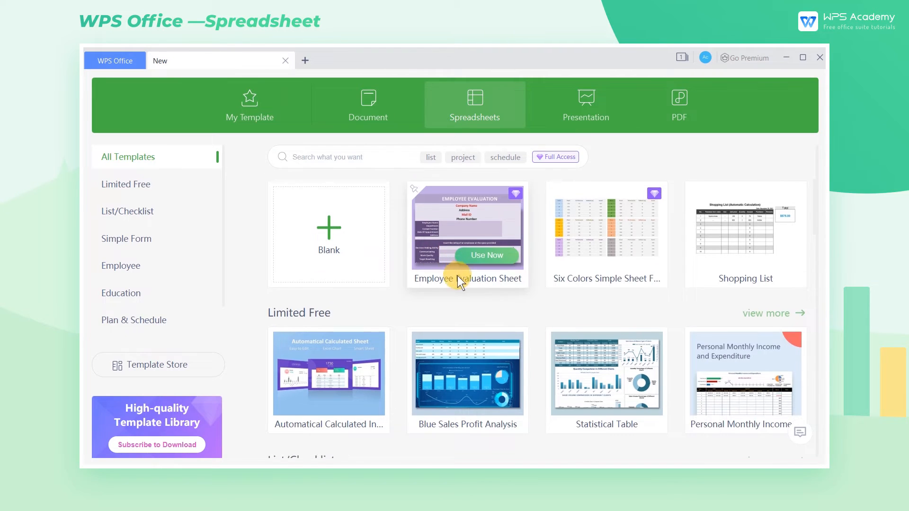
scroll("down", 3)
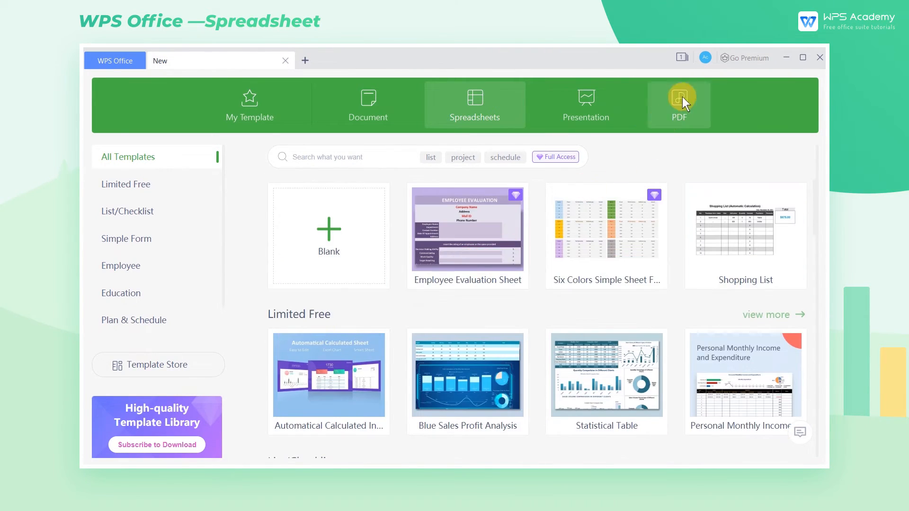
mouse_move(702, 73)
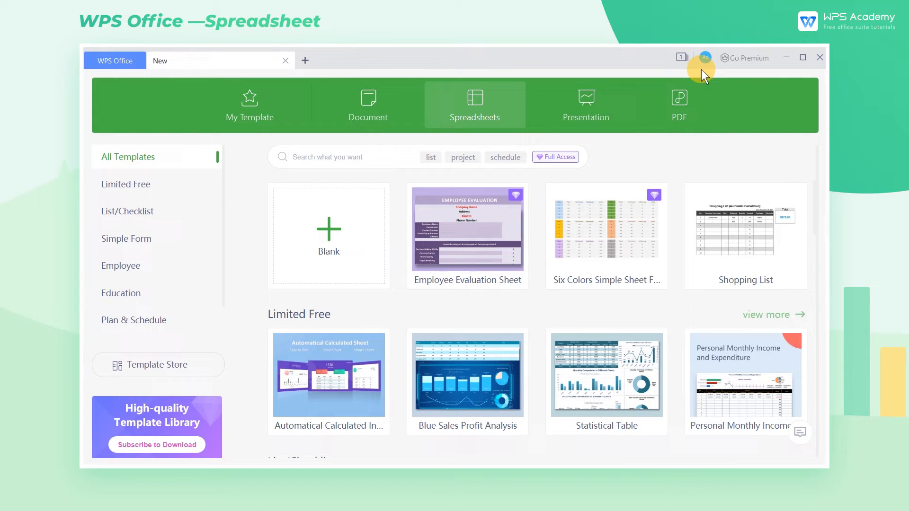
- Check the signed-in account details, then create the blank workbook Book1
left_click(703, 58)
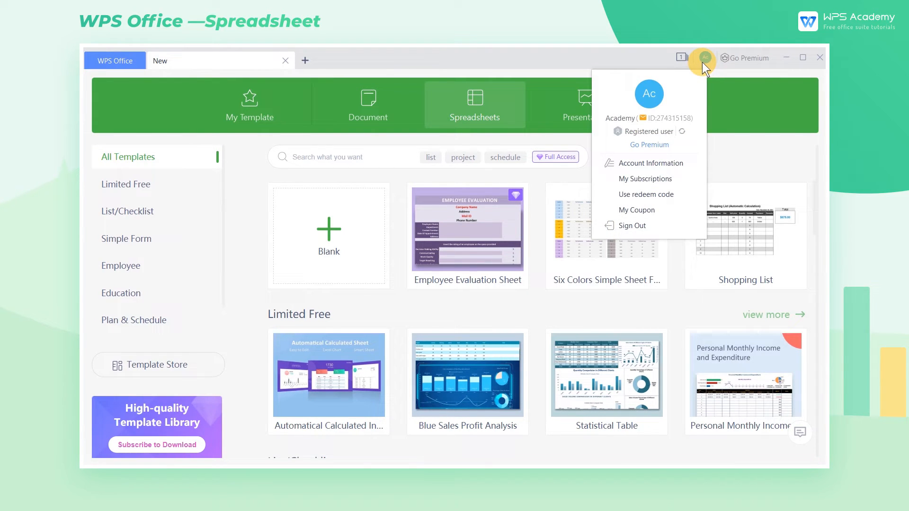
mouse_move(692, 96)
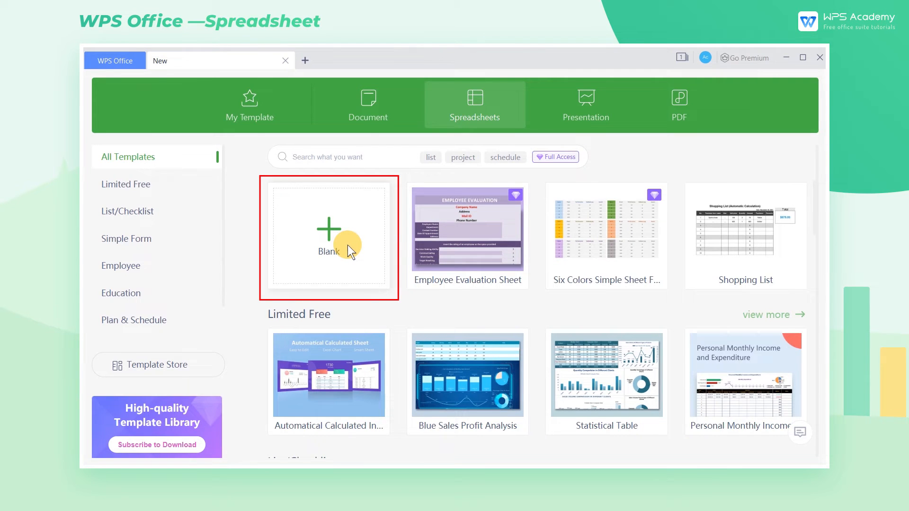
left_click(328, 238)
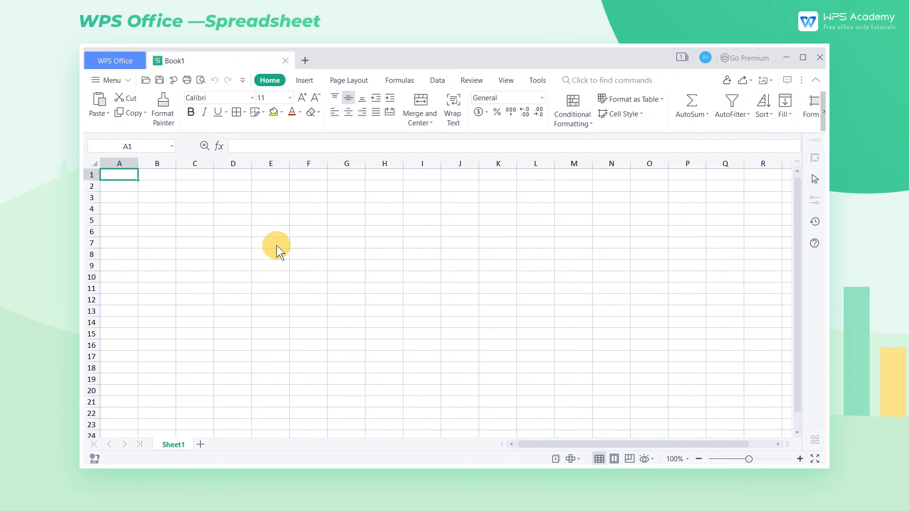
mouse_move(203, 209)
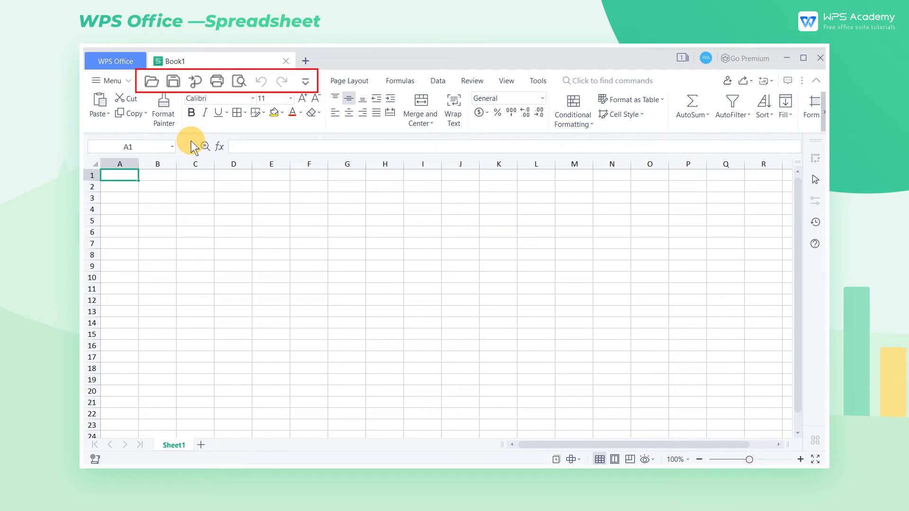
mouse_move(193, 142)
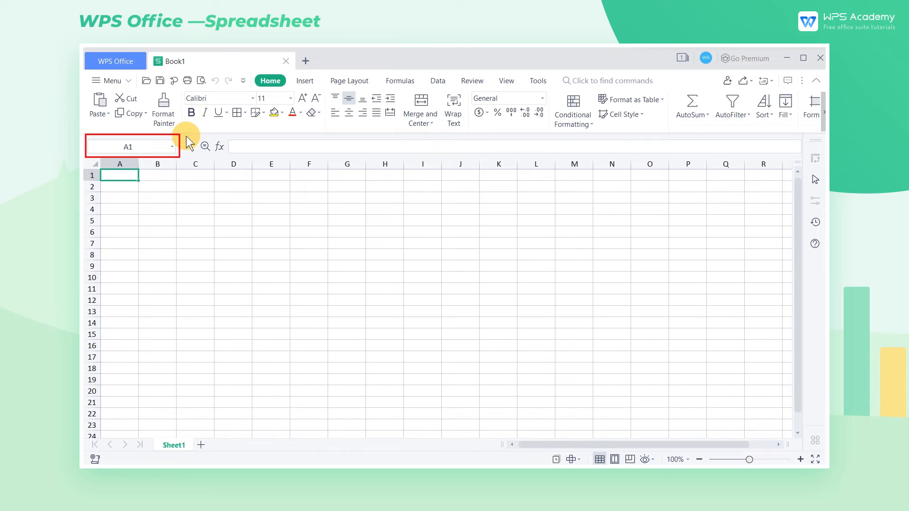
mouse_move(127, 155)
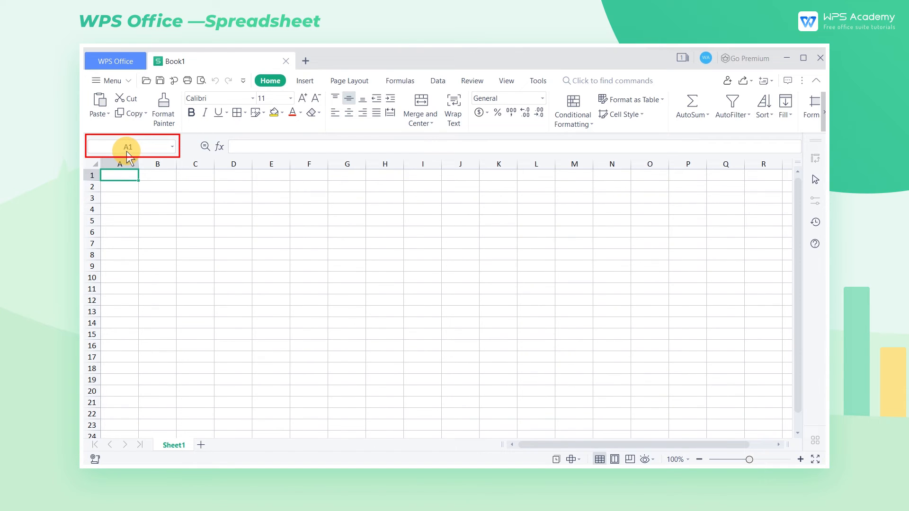
mouse_move(131, 159)
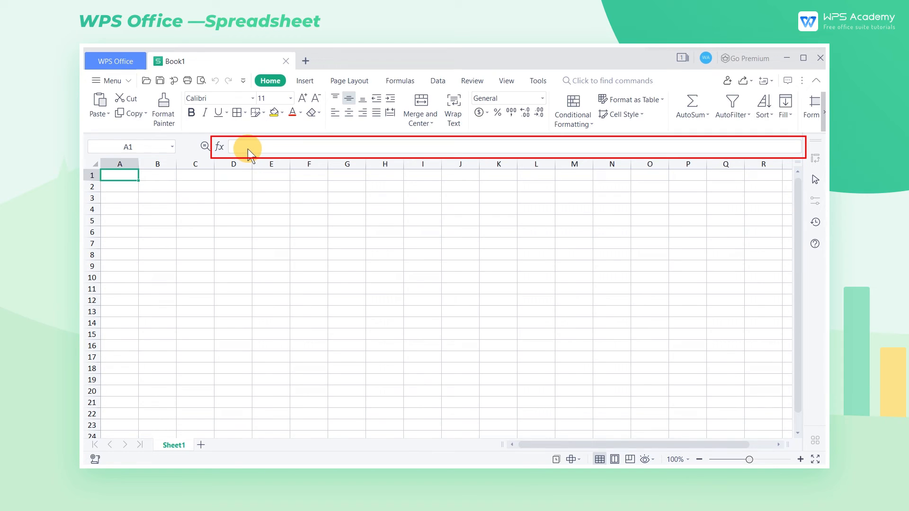
mouse_move(249, 147)
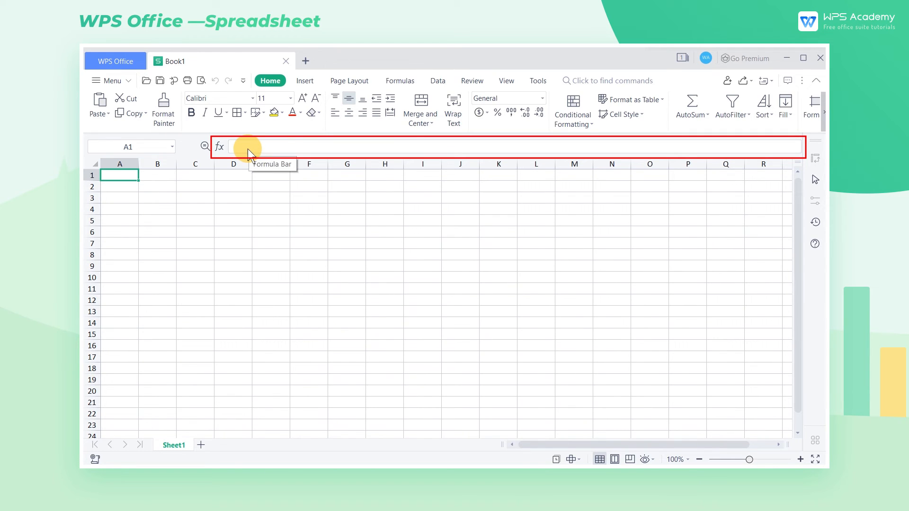
mouse_move(251, 189)
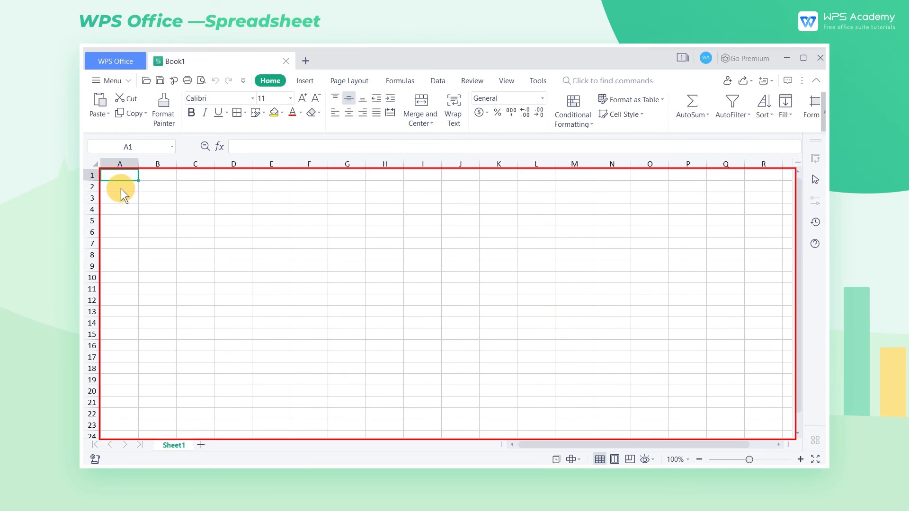
left_click(157, 209)
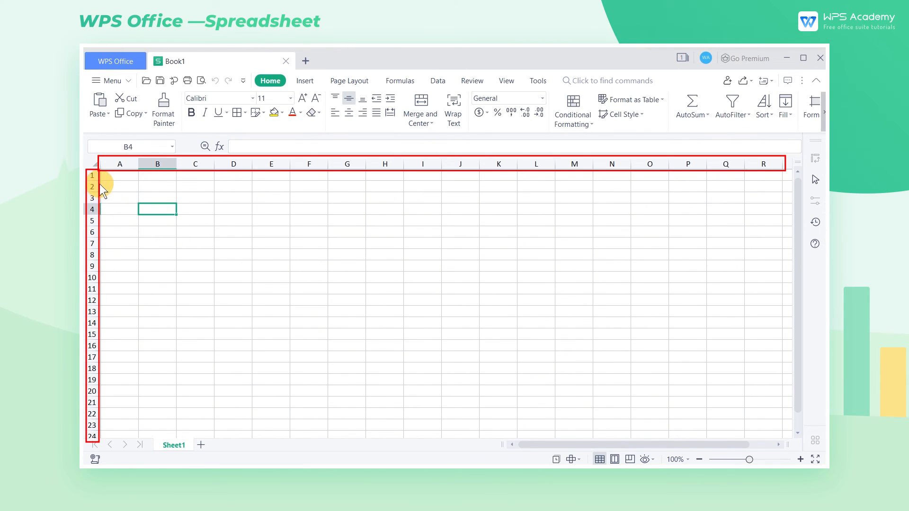
mouse_move(243, 170)
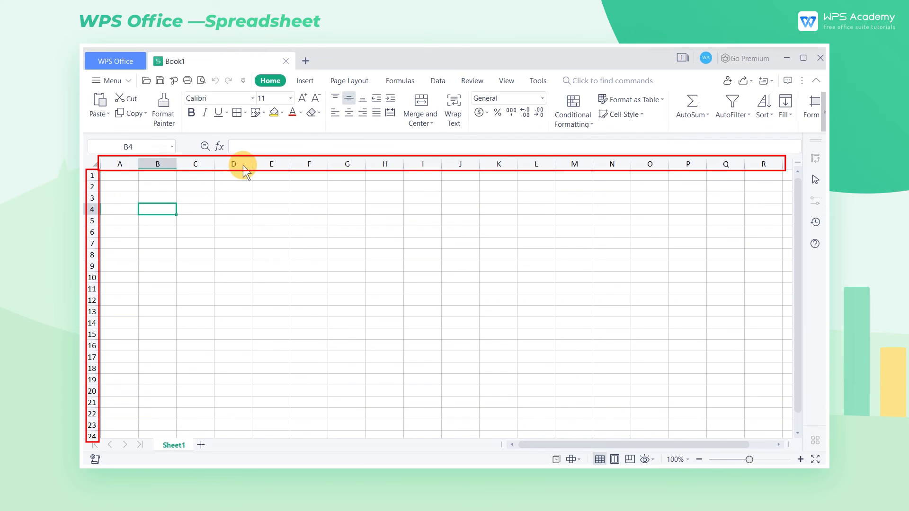
mouse_move(186, 321)
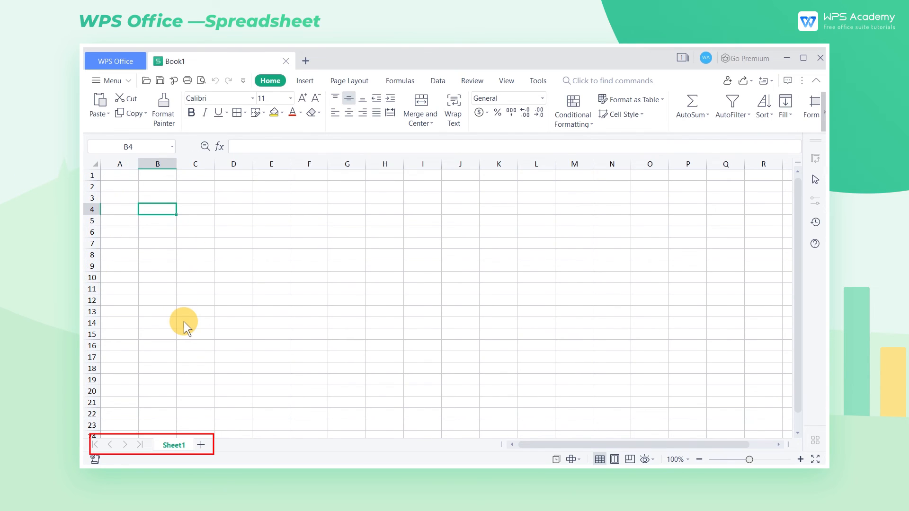
mouse_move(192, 419)
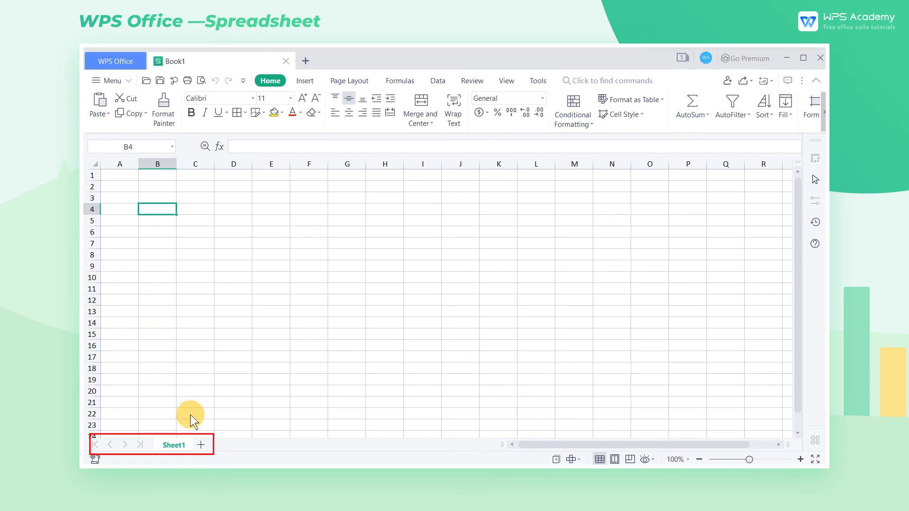
mouse_move(190, 458)
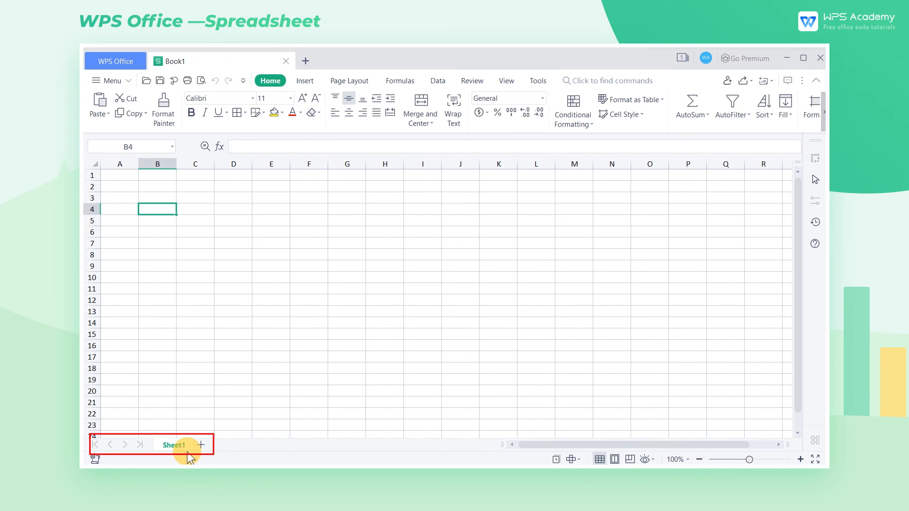
mouse_move(387, 451)
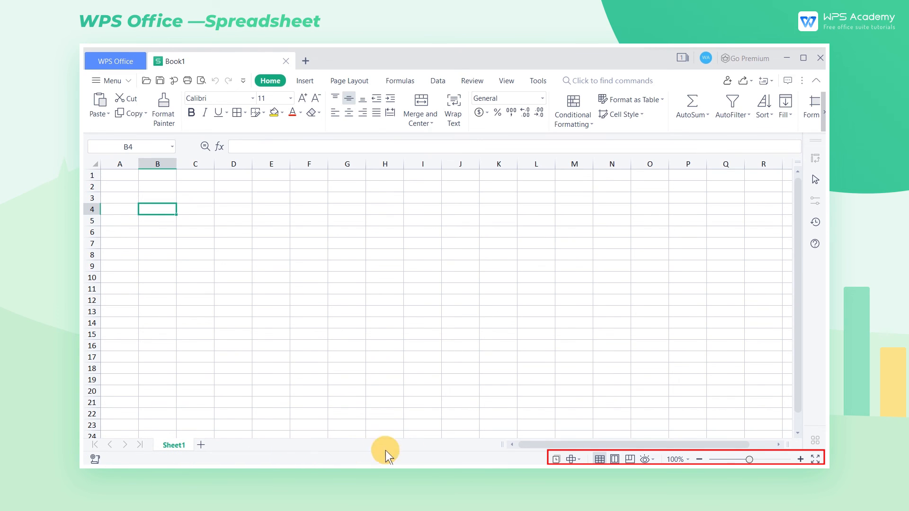
mouse_move(542, 459)
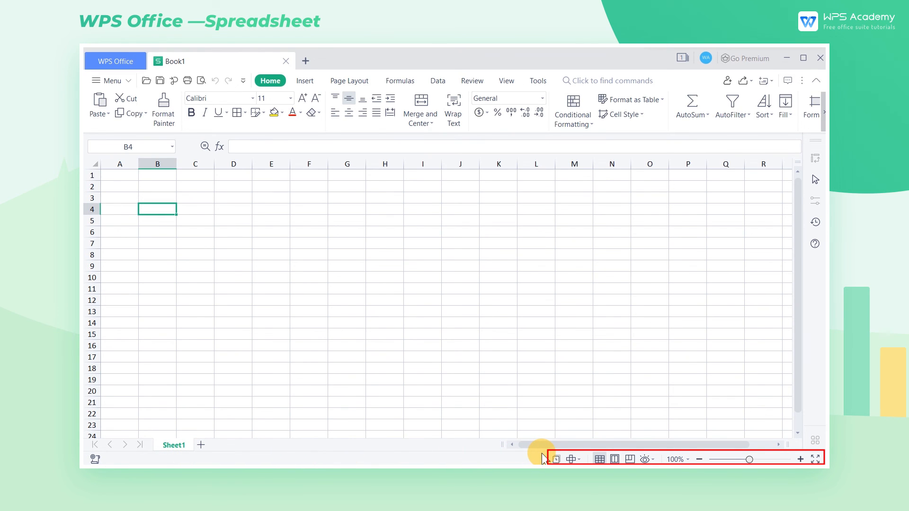